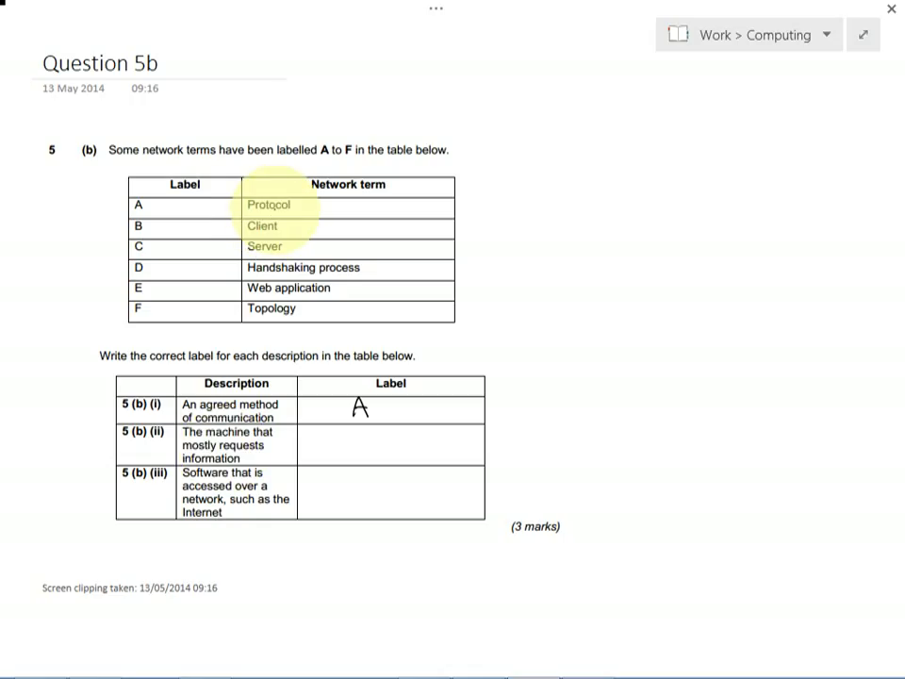
type("B")
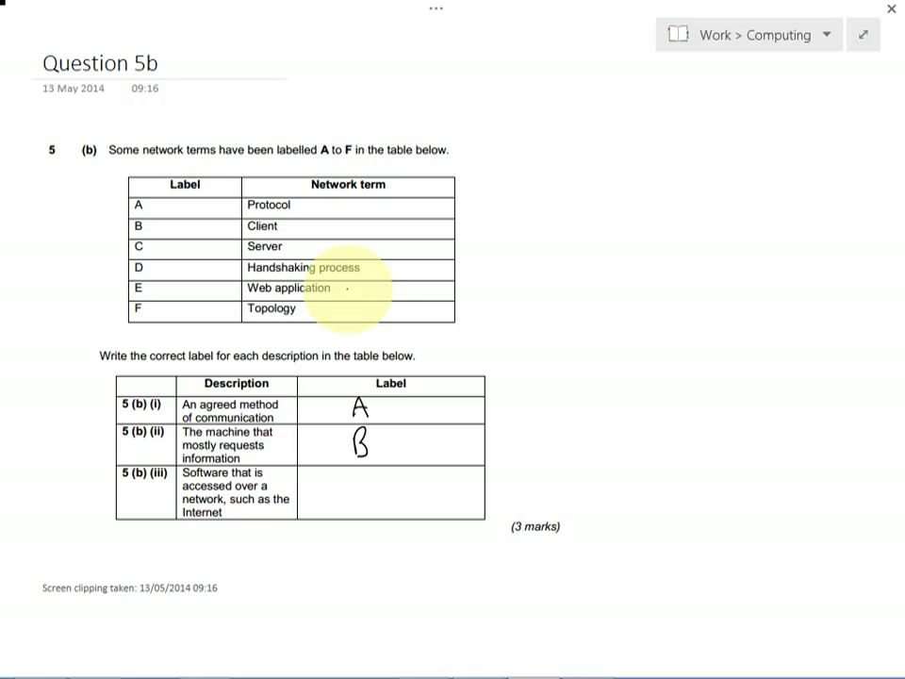